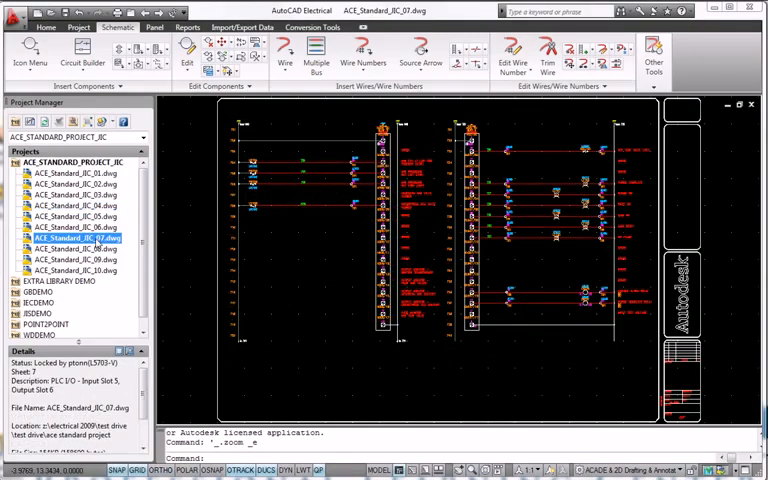
Open drawing ACE_Standard_JIC_04.dwg from the Project Manager, zoomed on relay CR406 and wire 417.
double_click(75, 260)
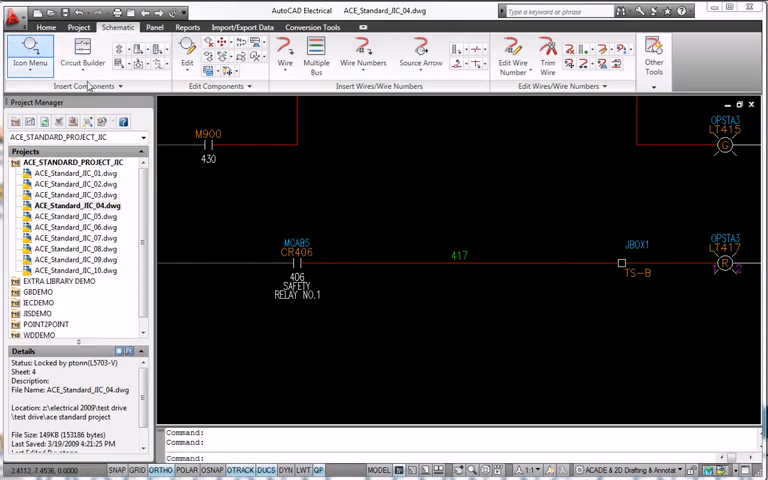
Insert relay contact CR407 'SAFETY RELAY NO. 2' on wire 417, linked to its parent relay.
left_click(29, 55)
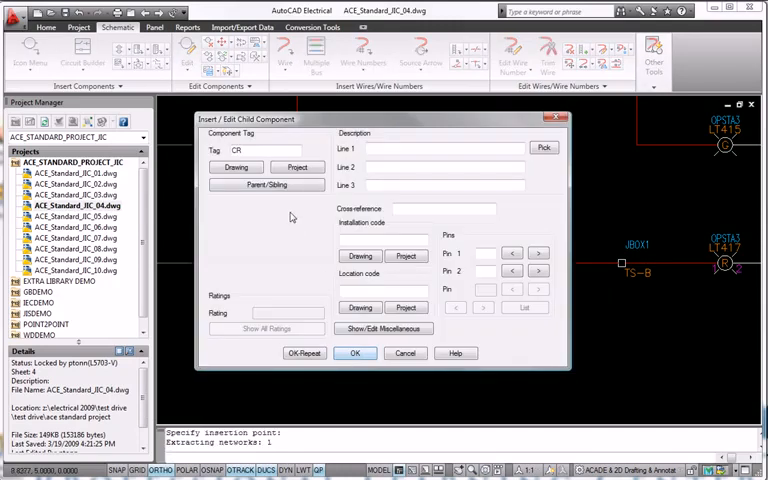
left_click(355, 352)
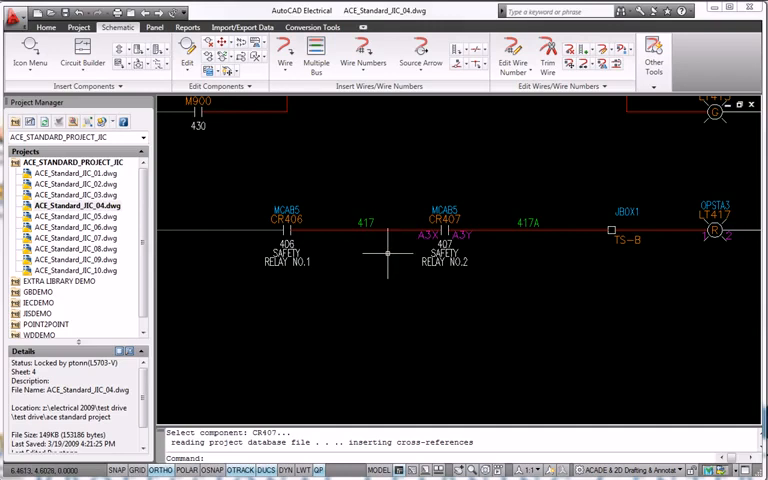
mouse_move(552, 293)
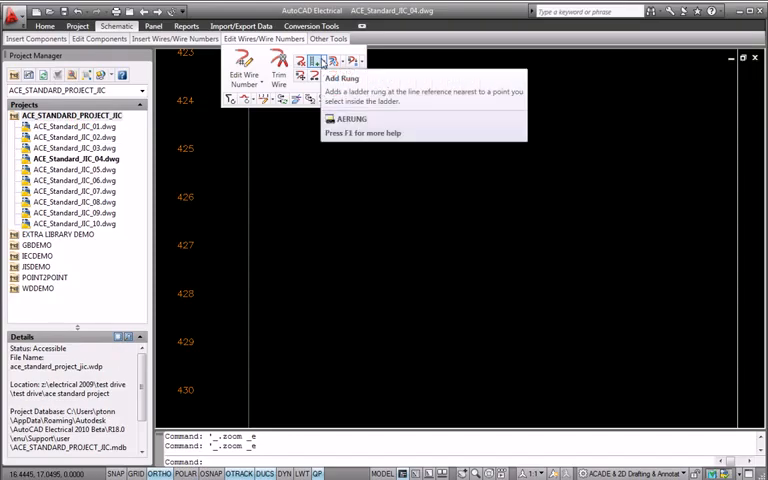
Add rungs at reference lines 426 and 428 with the AERUNG command.
left_click(322, 62)
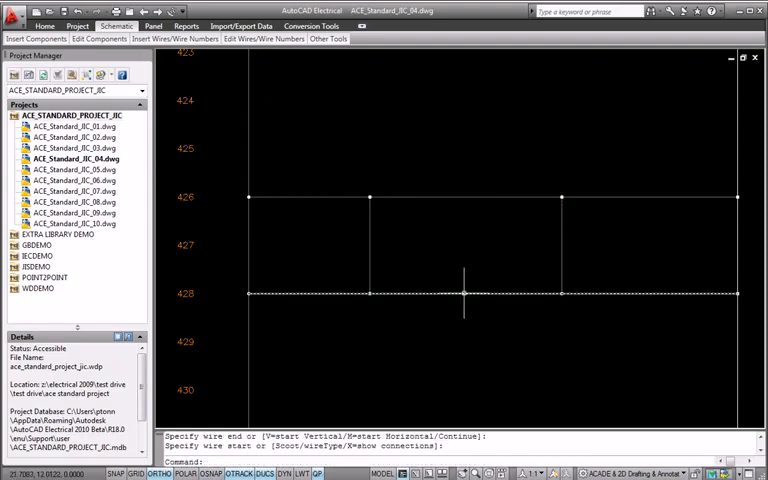
right_click(465, 297)
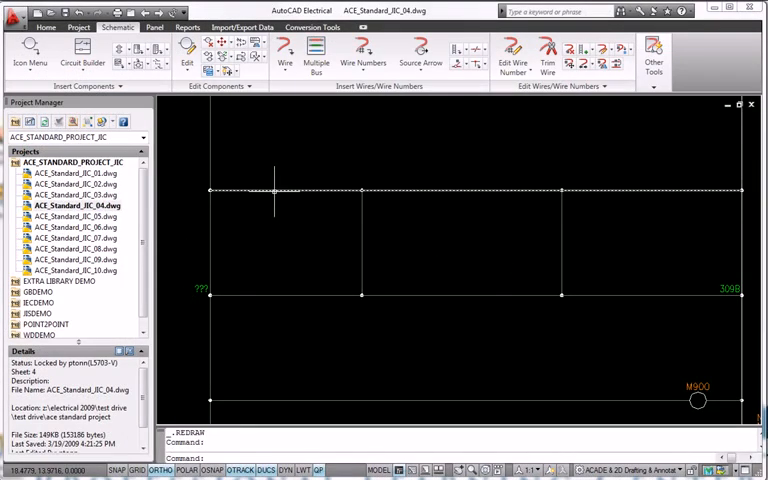
Bring up the wire shortcut menu on the top rung's wire.
right_click(275, 190)
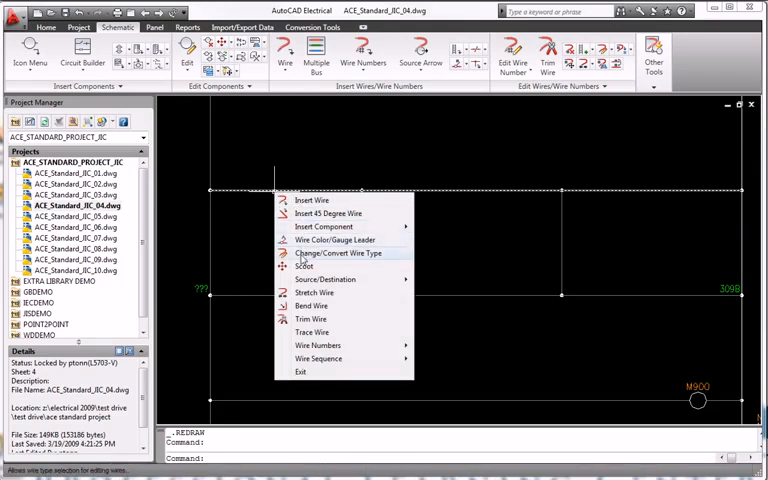
mouse_move(311, 318)
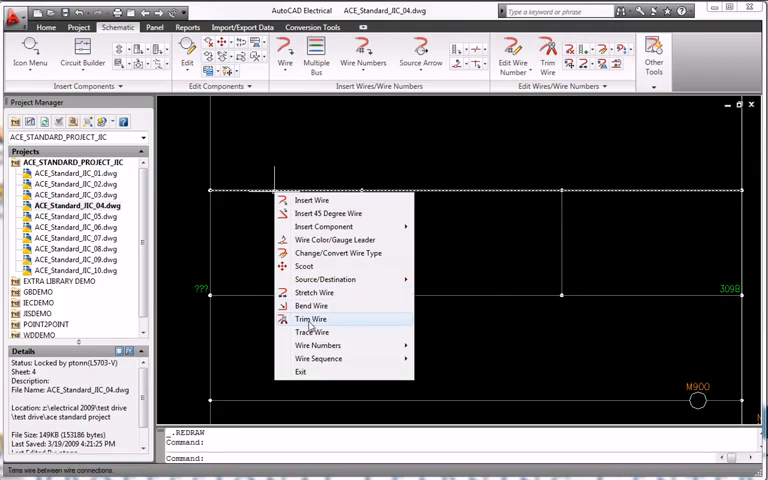